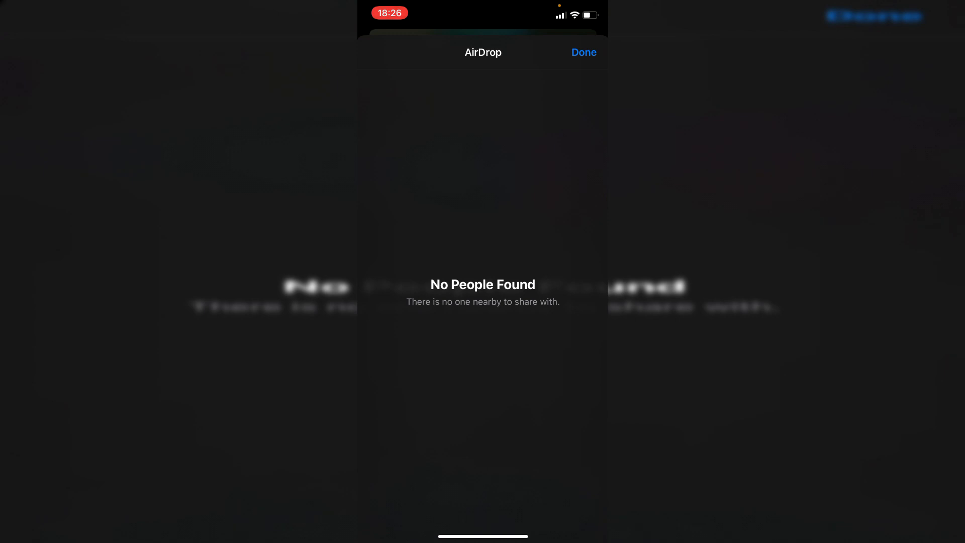
Dismiss the AirDrop share sheet that found no nearby people
left_click(582, 51)
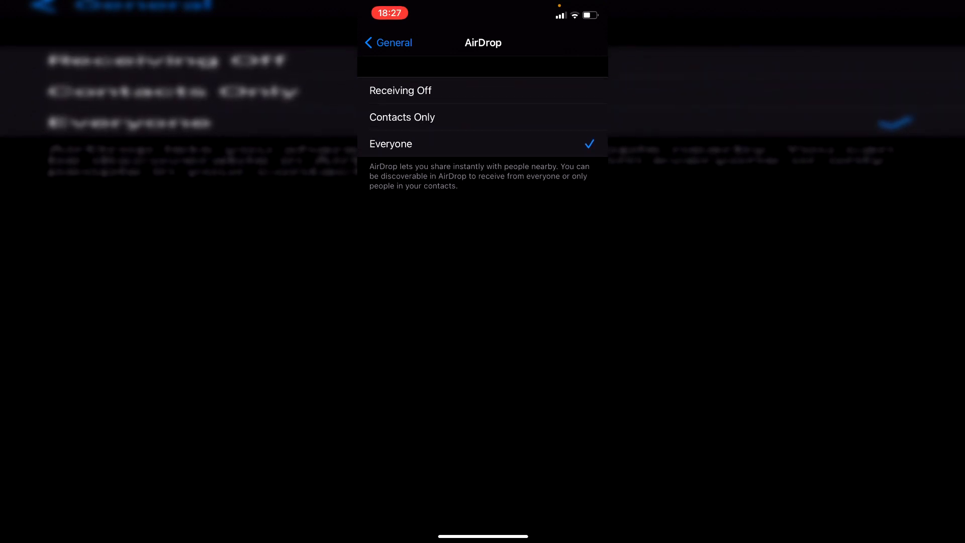
Back out from the AirDrop page through General to the main Settings list
left_click(388, 42)
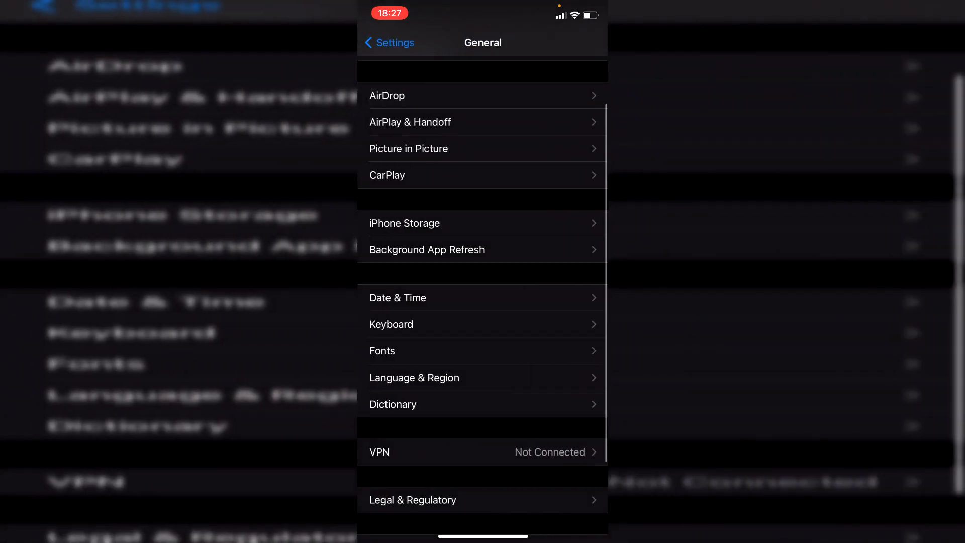
left_click(389, 42)
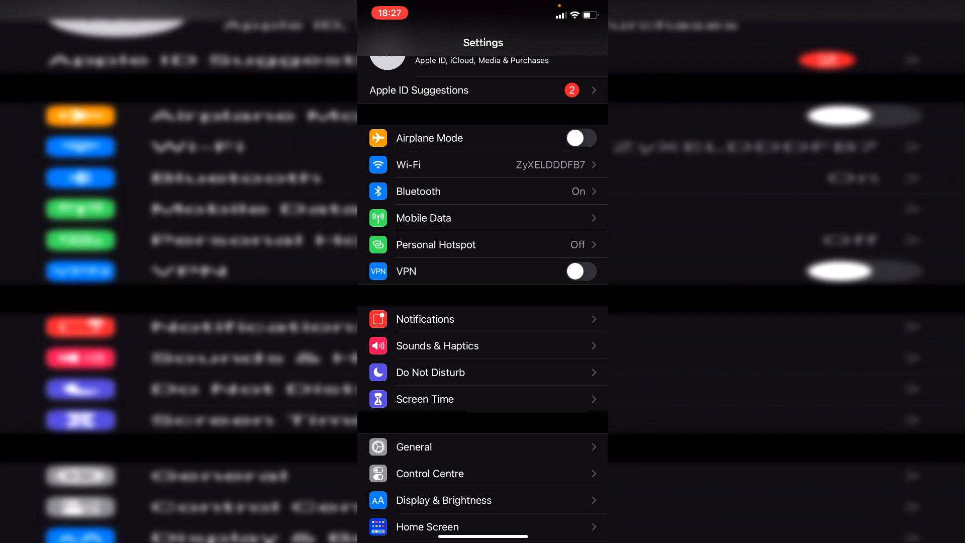
Open the Bluetooth settings page twice, returning to the main Settings list each time
left_click(417, 192)
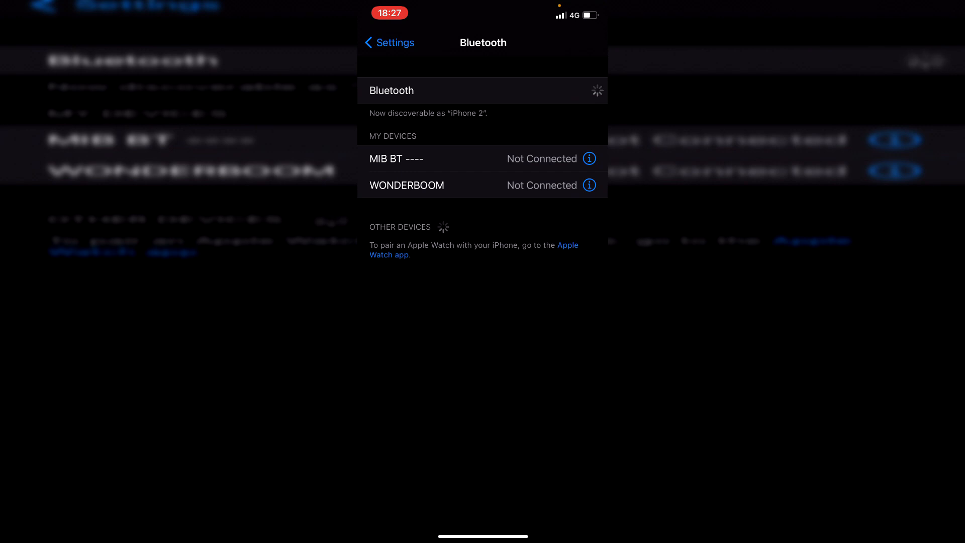
left_click(389, 42)
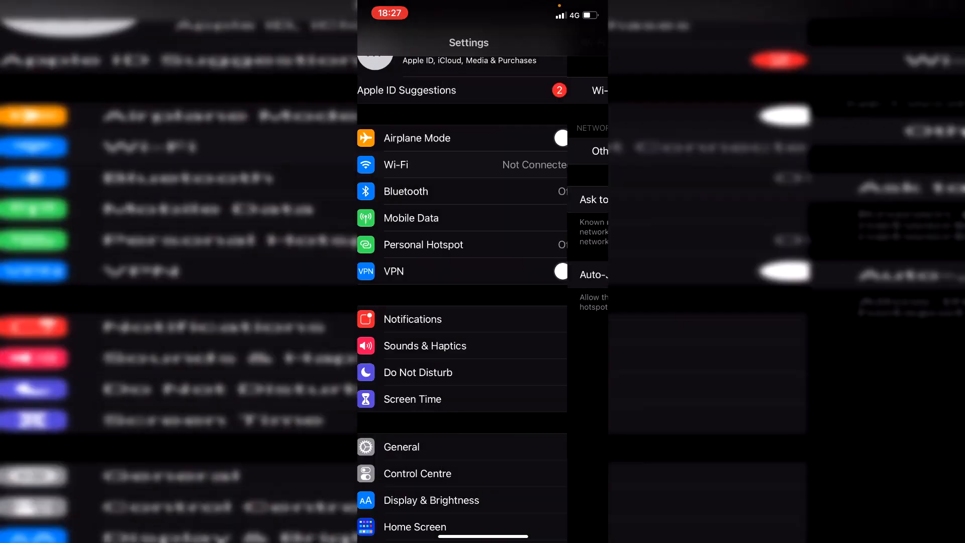
left_click(405, 192)
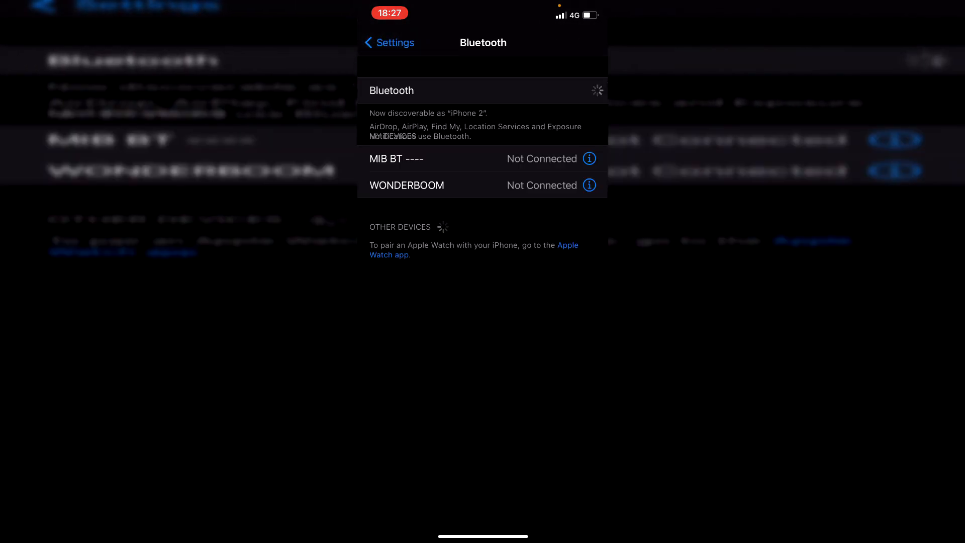
left_click(387, 43)
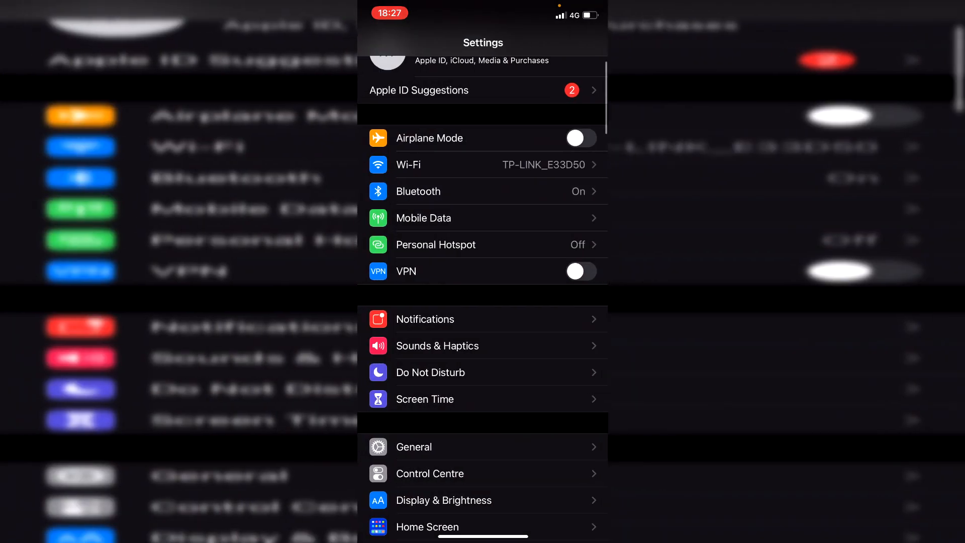